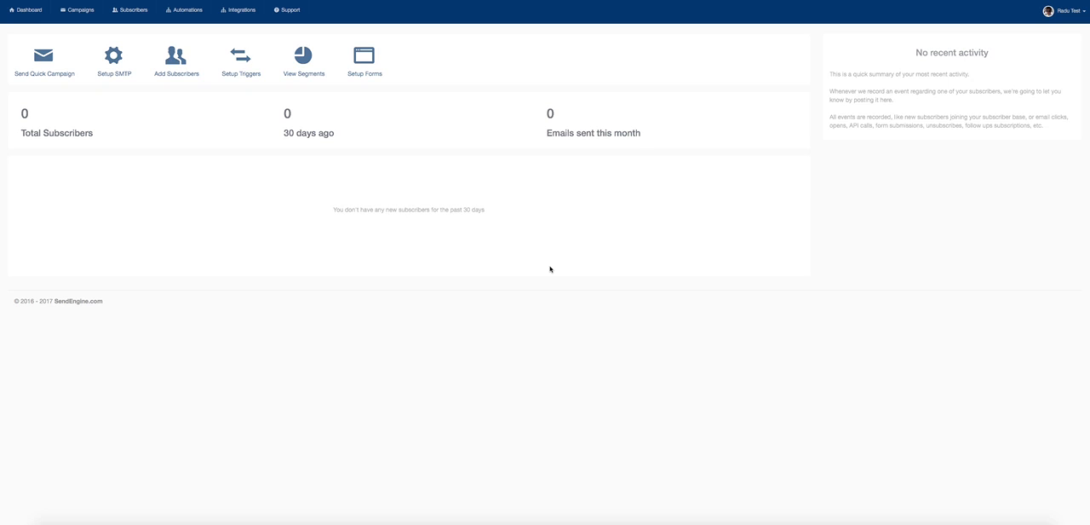
mouse_move(511, 271)
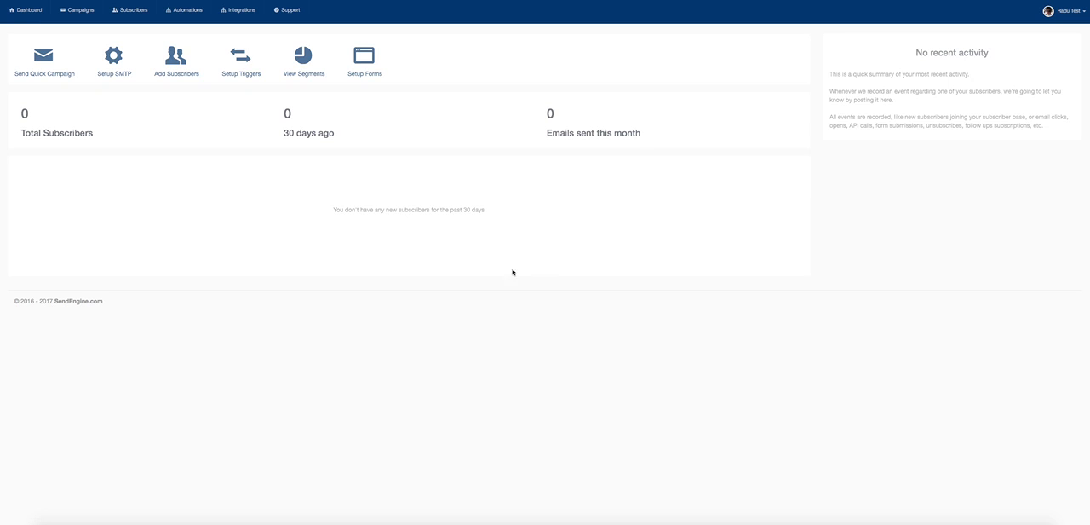
mouse_move(283, 159)
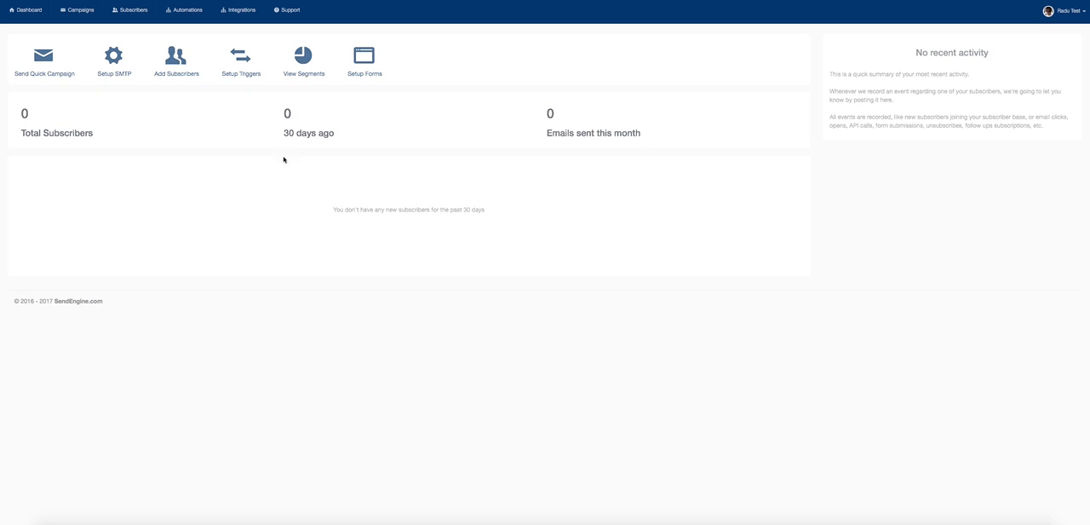
mouse_move(167, 54)
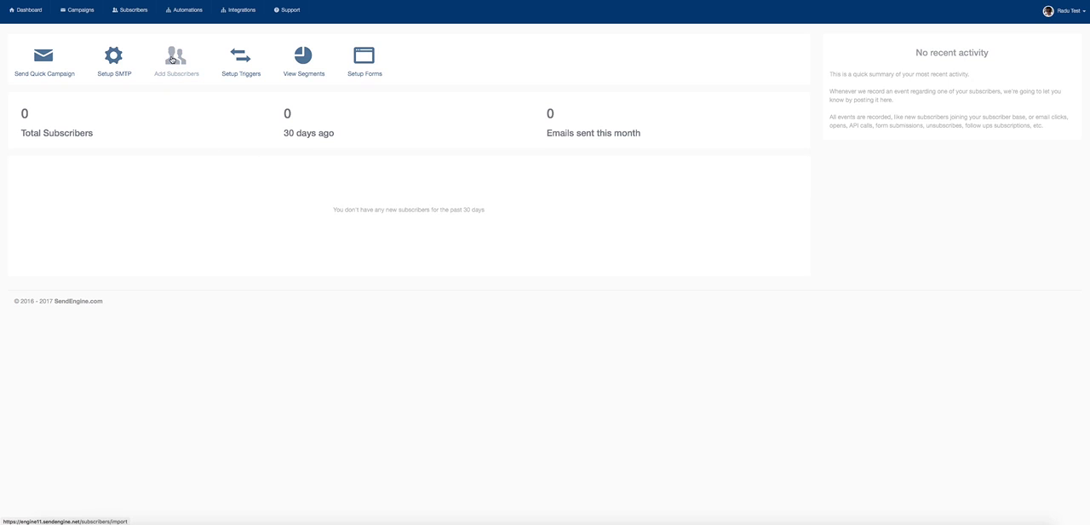
Go to the Import subscribers page from the dashboard's Add Subscribers shortcut
click(166, 54)
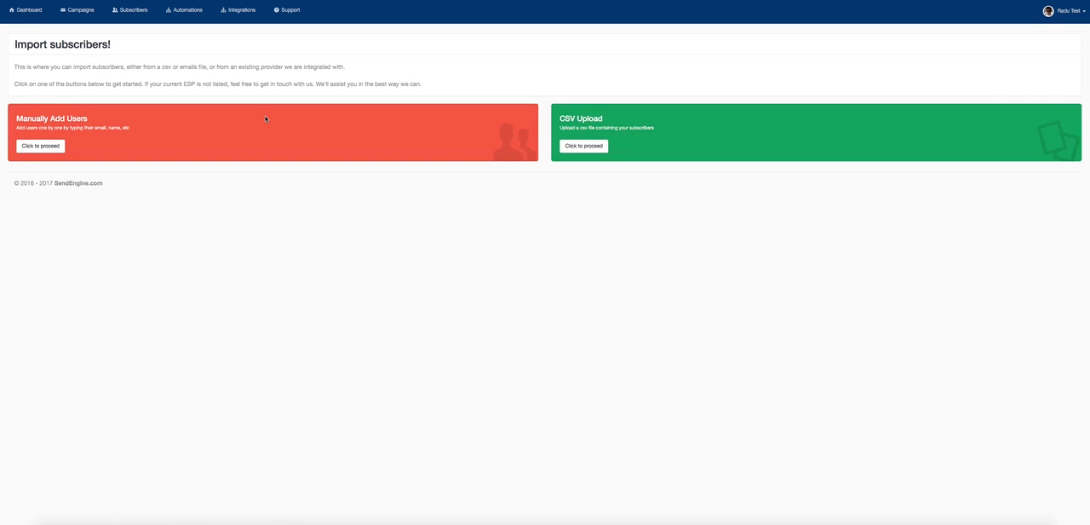
mouse_move(177, 58)
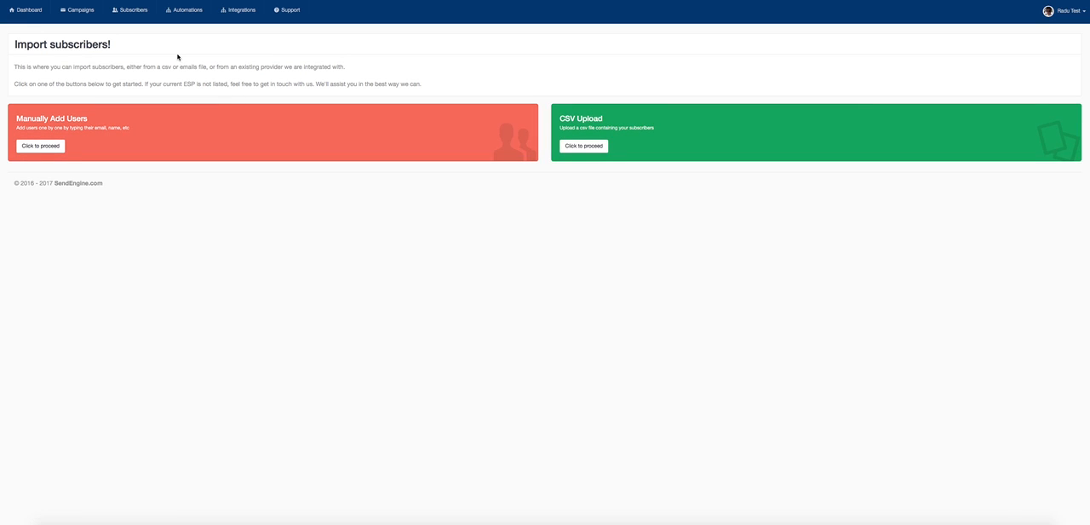
Reach the new sending-identity page listing SendGrid, Amazon SES, Mailgun and regular SMTP
click(230, 10)
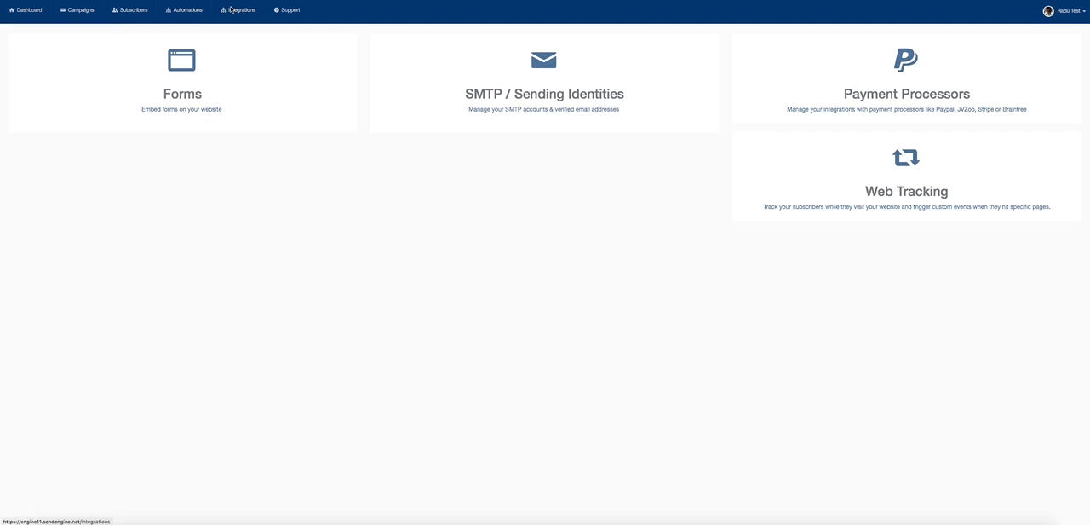
click(531, 60)
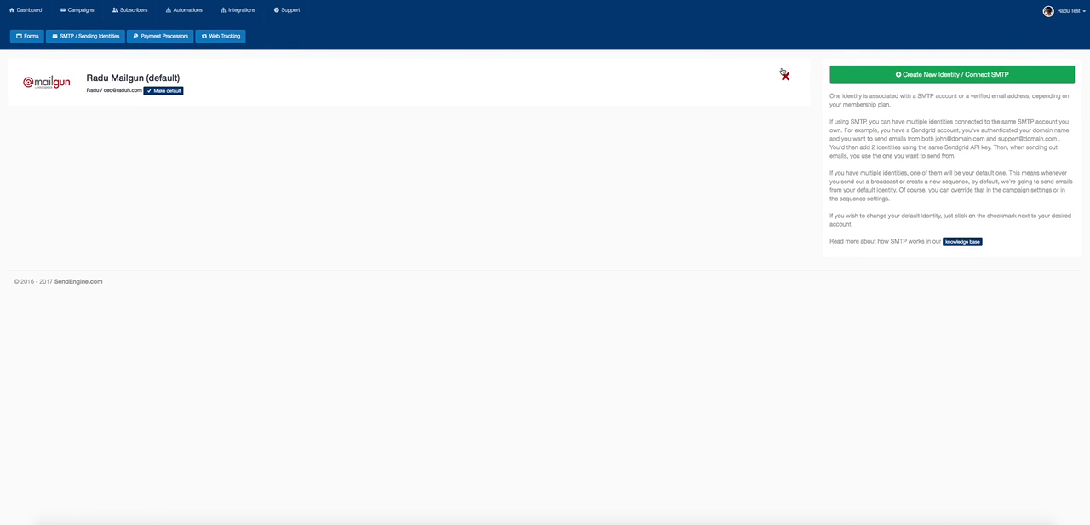
click(951, 75)
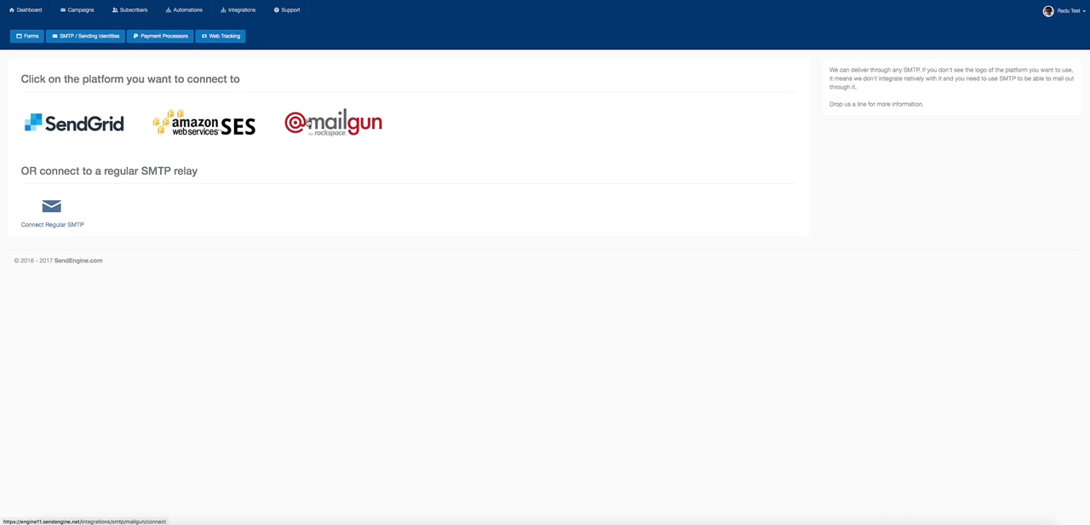
mouse_move(181, 208)
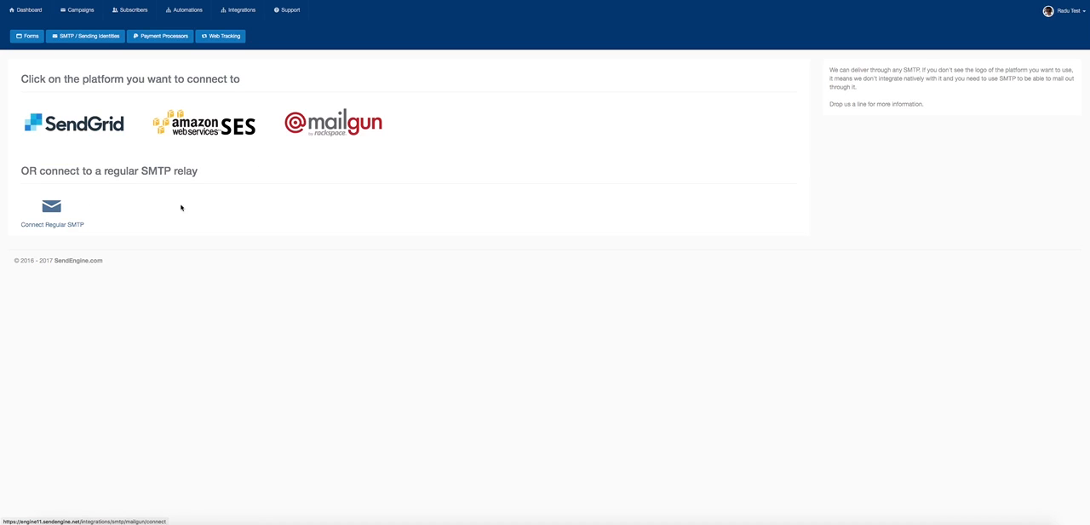
Review the Connect Regular SMTP relay form, then go back to the dashboard
click(51, 212)
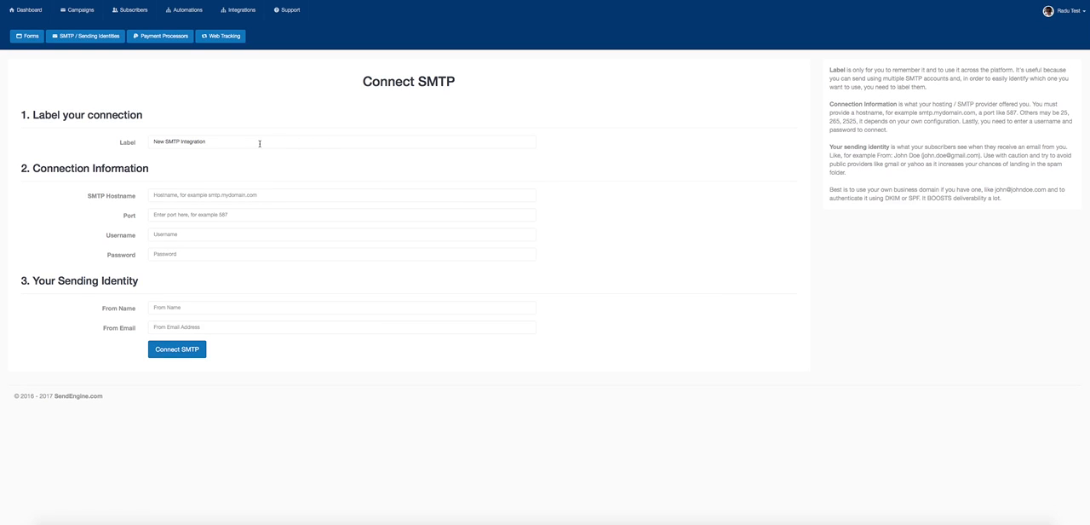
mouse_move(112, 261)
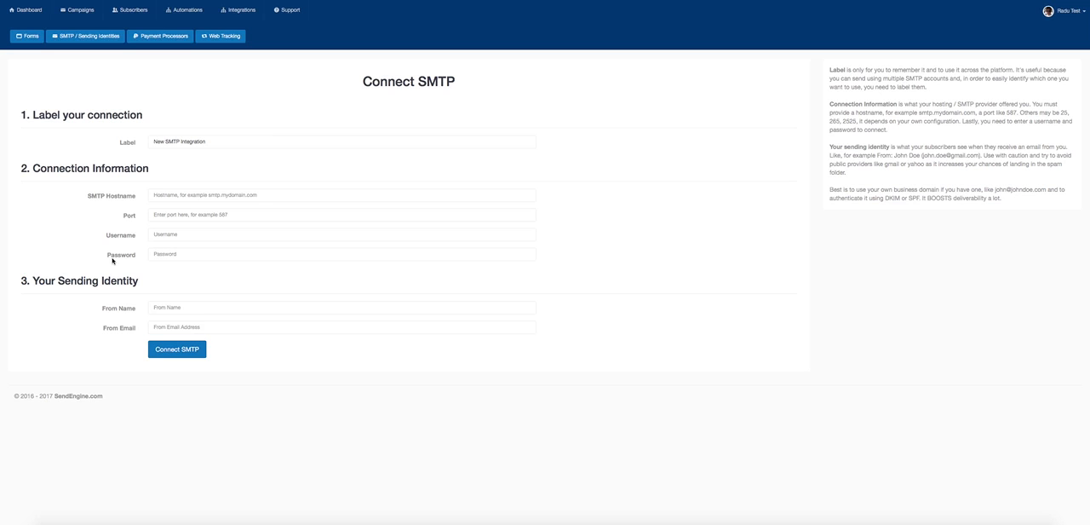
mouse_move(141, 282)
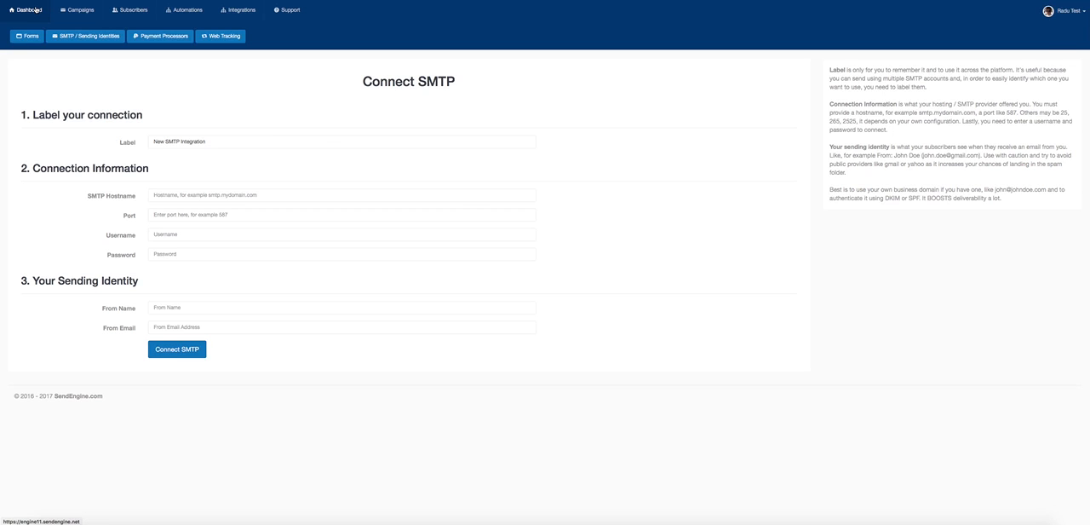
click(27, 10)
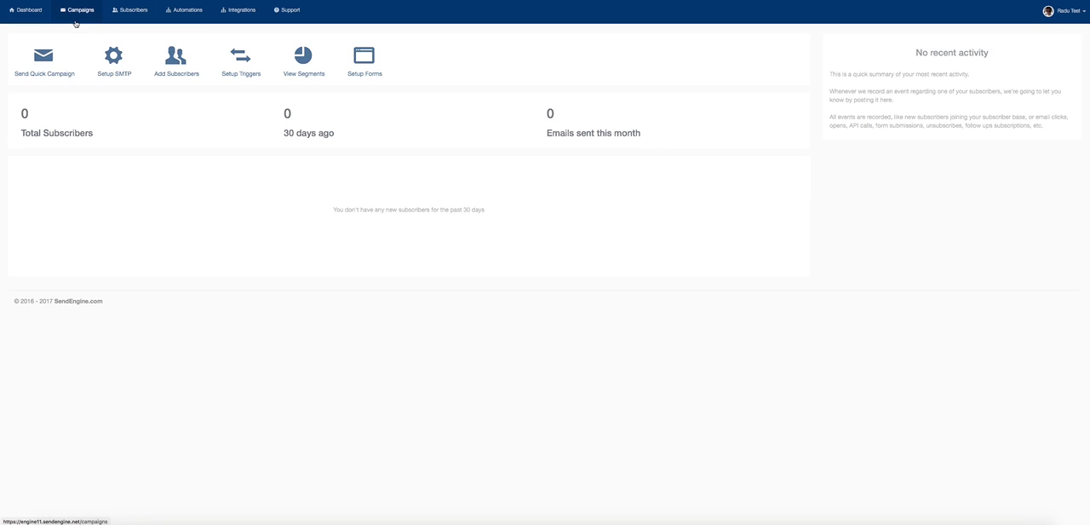
Start a new campaign with subject 'Hello', check its recipients are all subscribers, and return to content
click(68, 10)
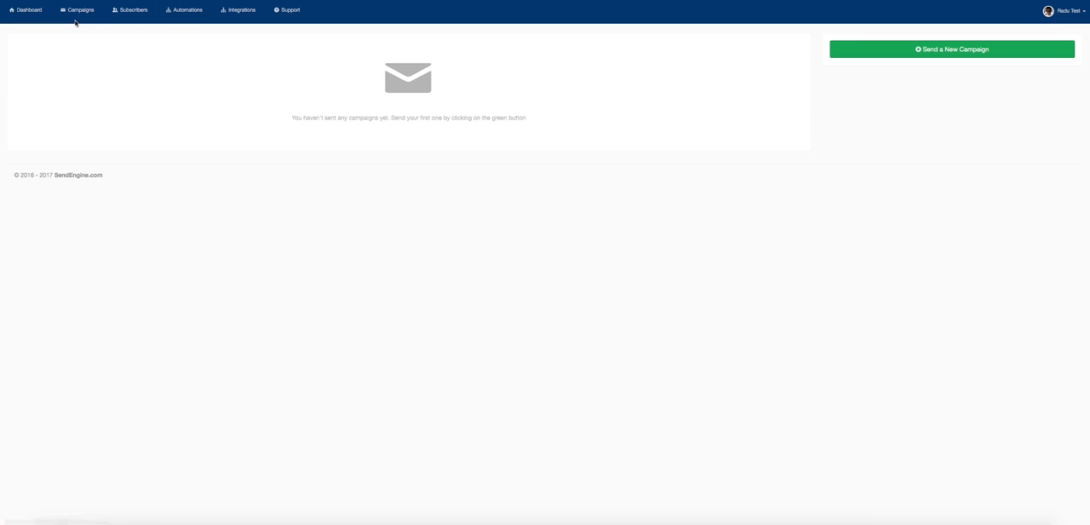
click(950, 47)
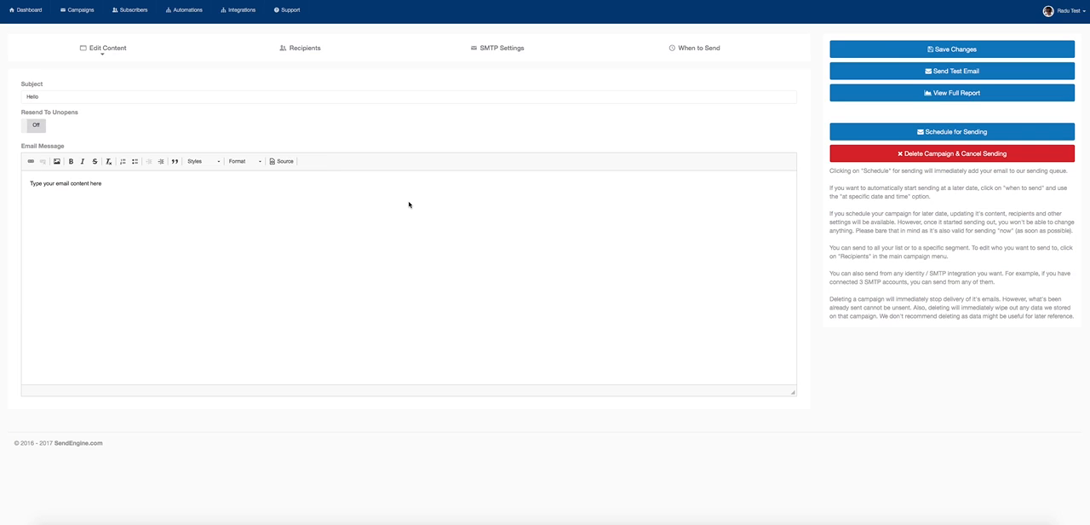
click(303, 48)
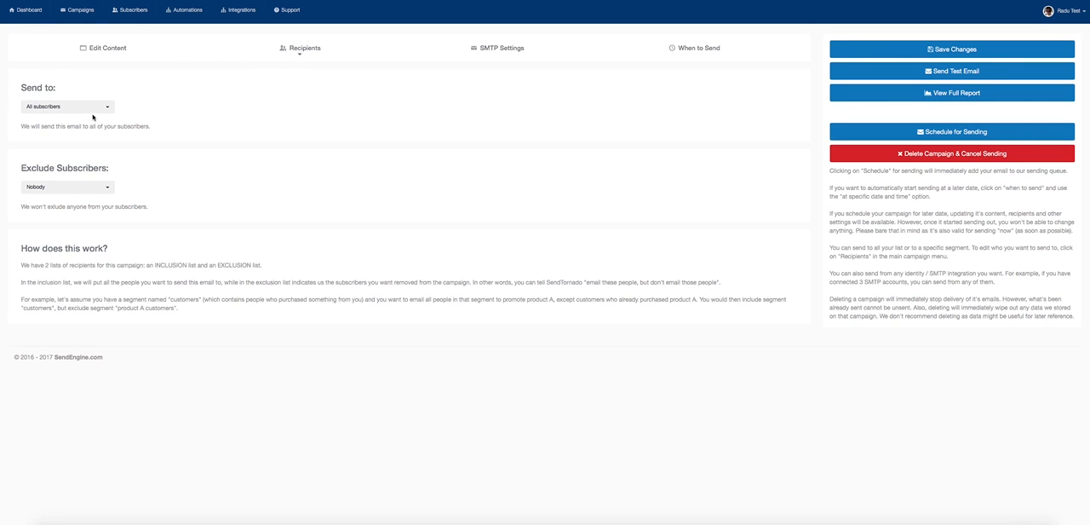
click(104, 48)
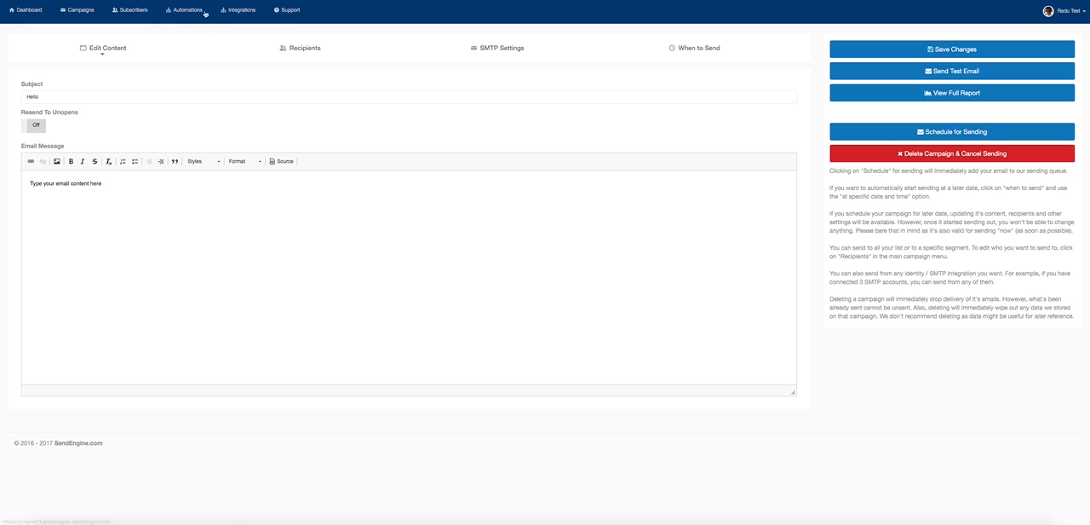
click(133, 10)
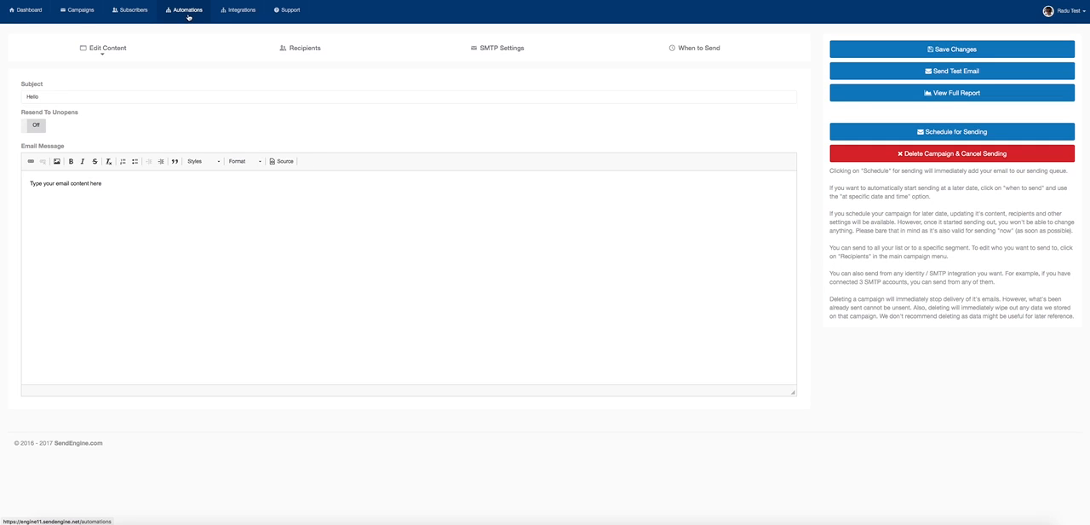
Create a new signup form under Integrations > Forms and review its Fields and Confirm Email settings
click(228, 10)
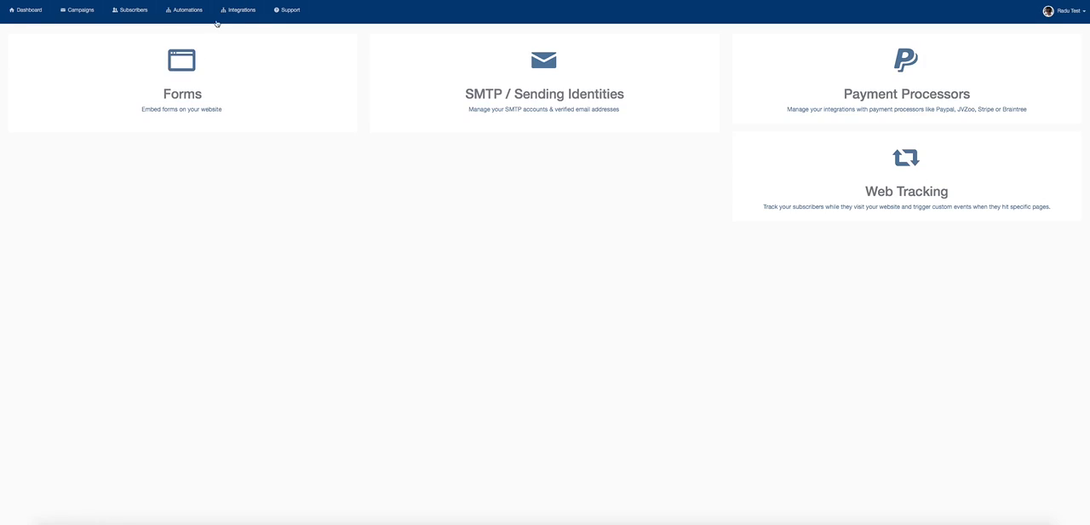
click(169, 60)
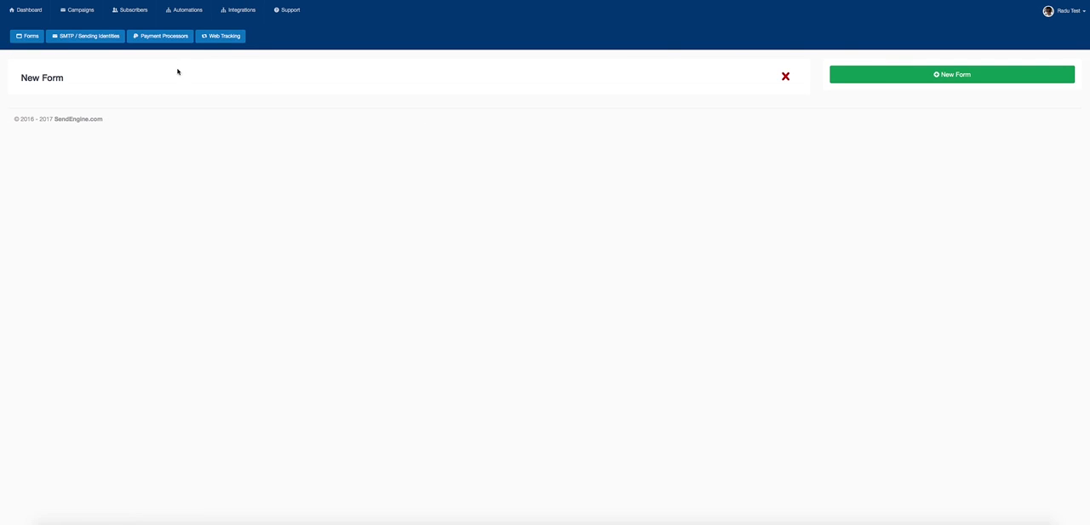
click(950, 75)
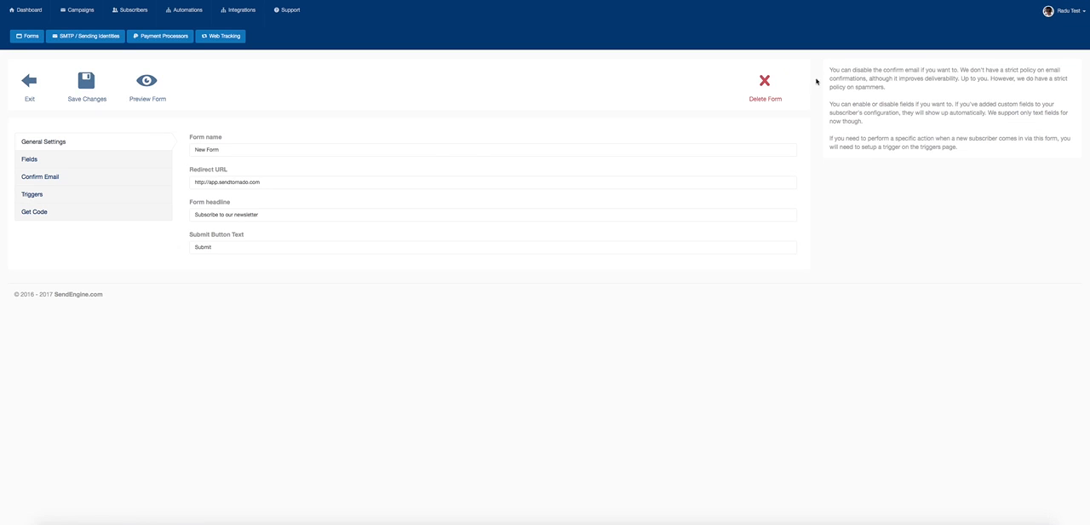
mouse_move(222, 169)
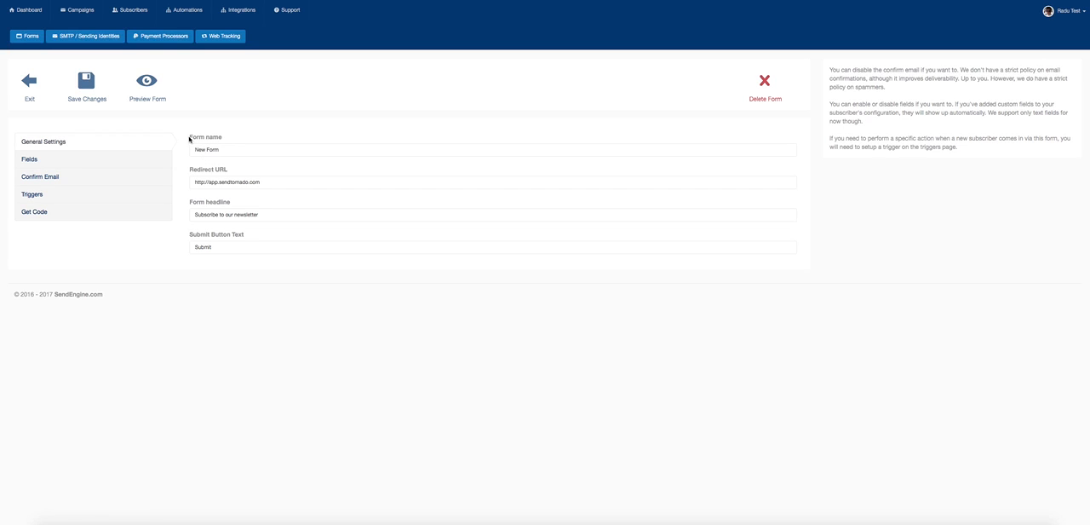
mouse_move(26, 159)
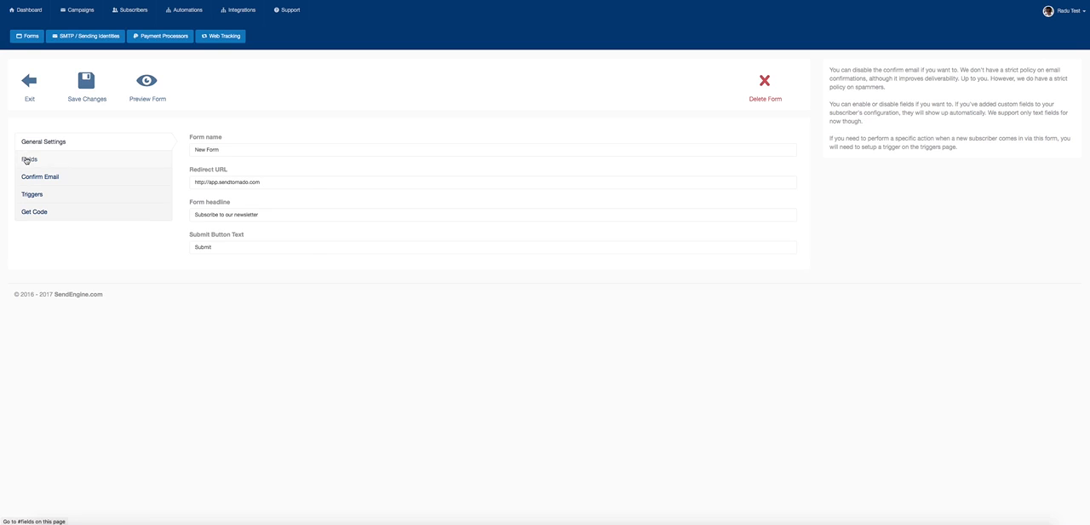
click(27, 158)
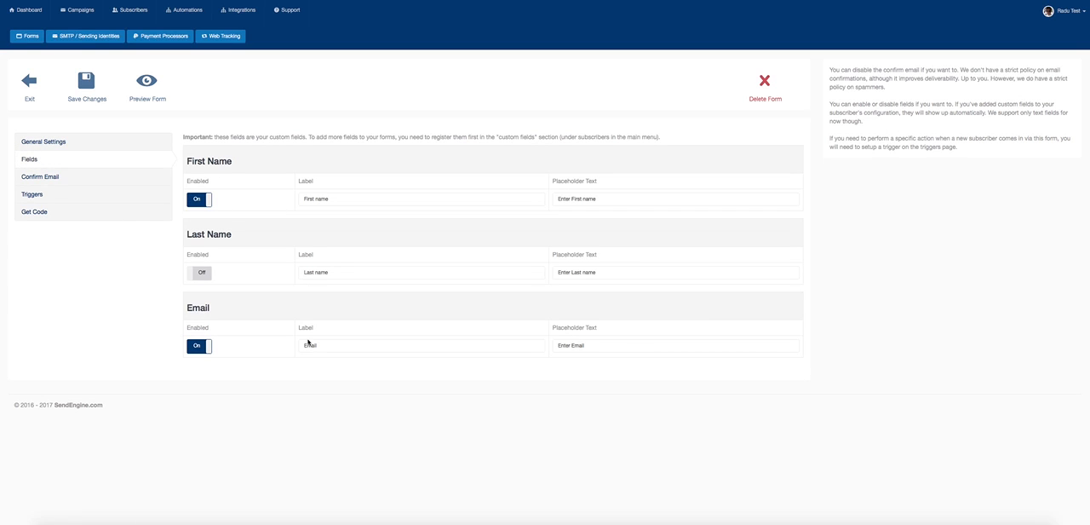
click(45, 177)
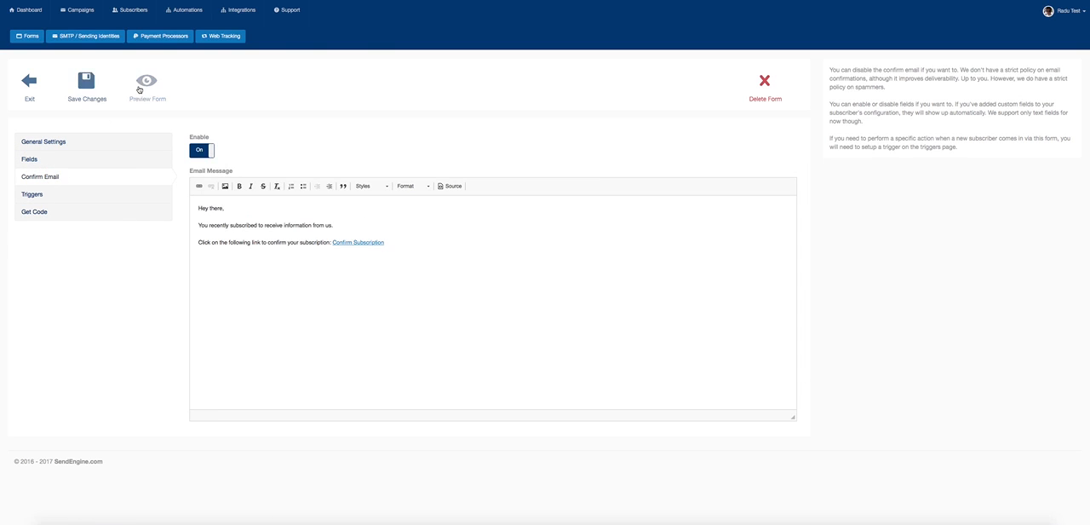
click(136, 85)
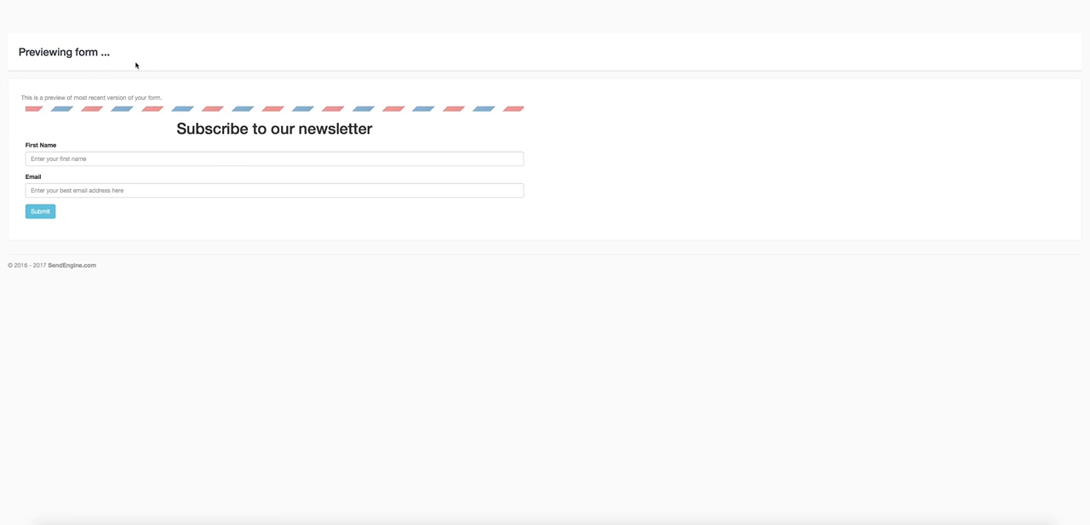
mouse_move(58, 85)
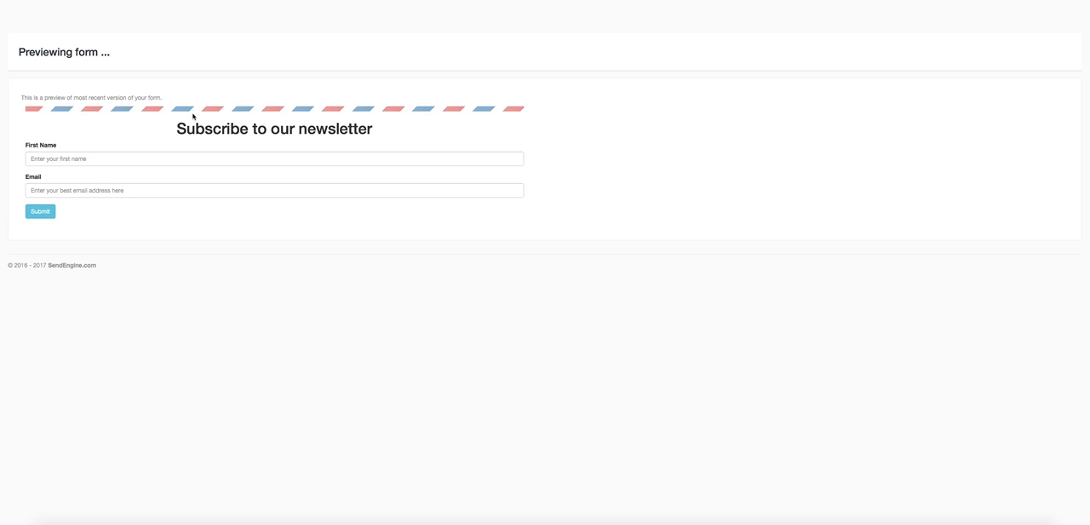
mouse_move(75, 109)
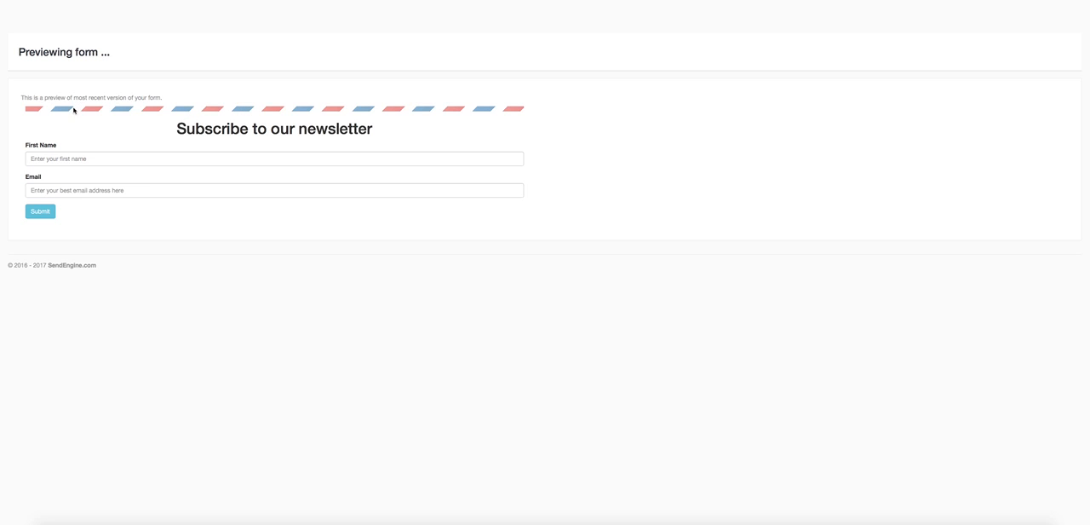
mouse_move(79, 179)
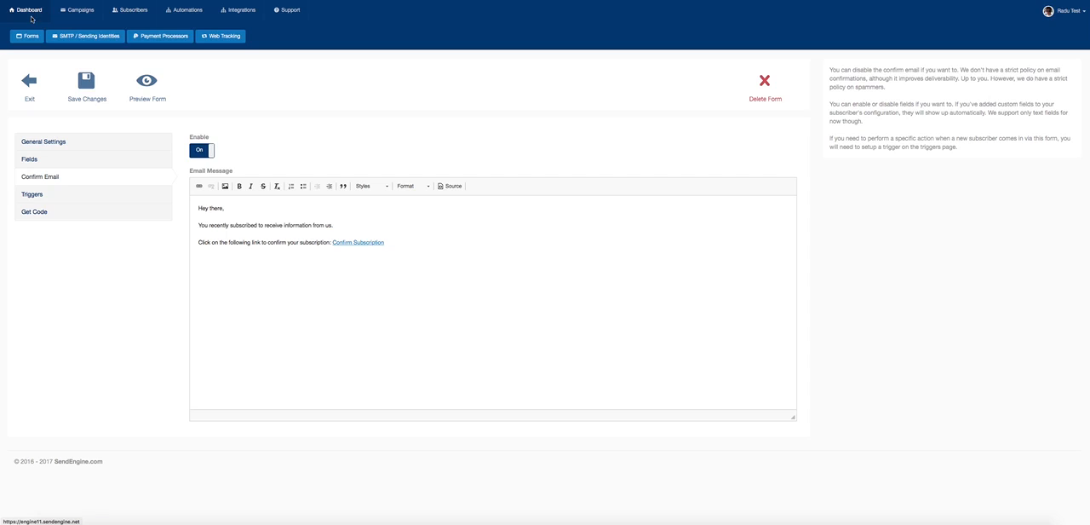
Return to the dashboard showing zero subscribers and zero emails sent this month
click(17, 10)
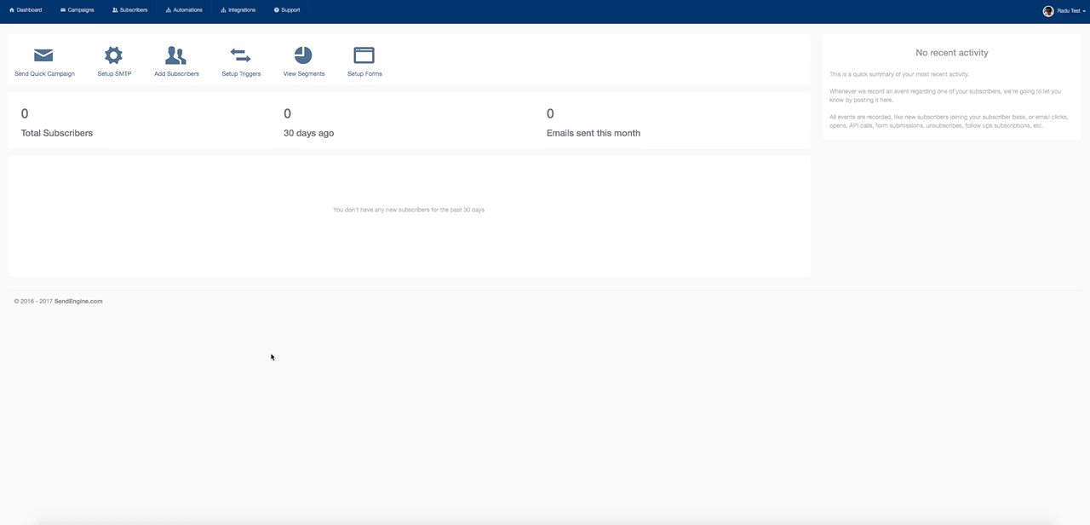
mouse_move(214, 154)
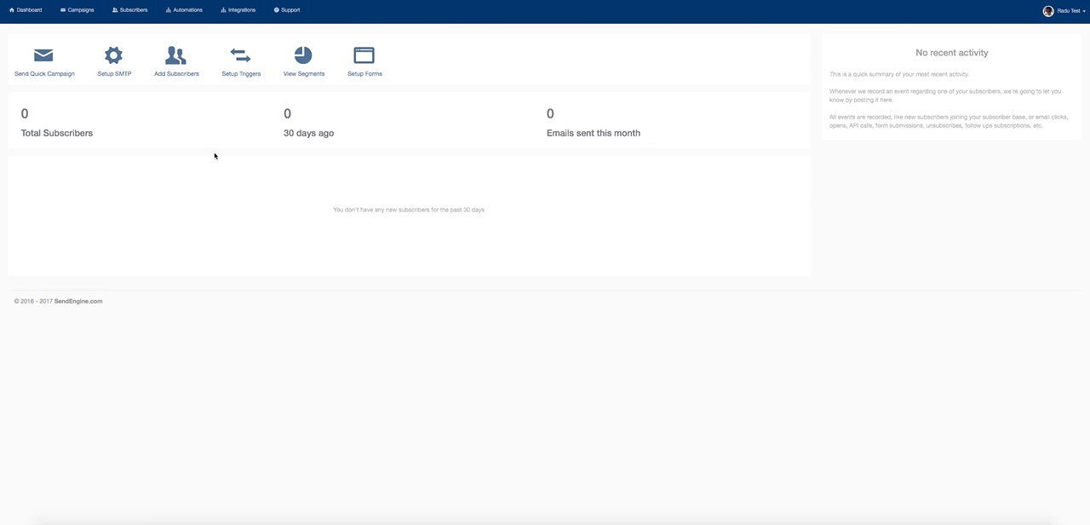
click(228, 11)
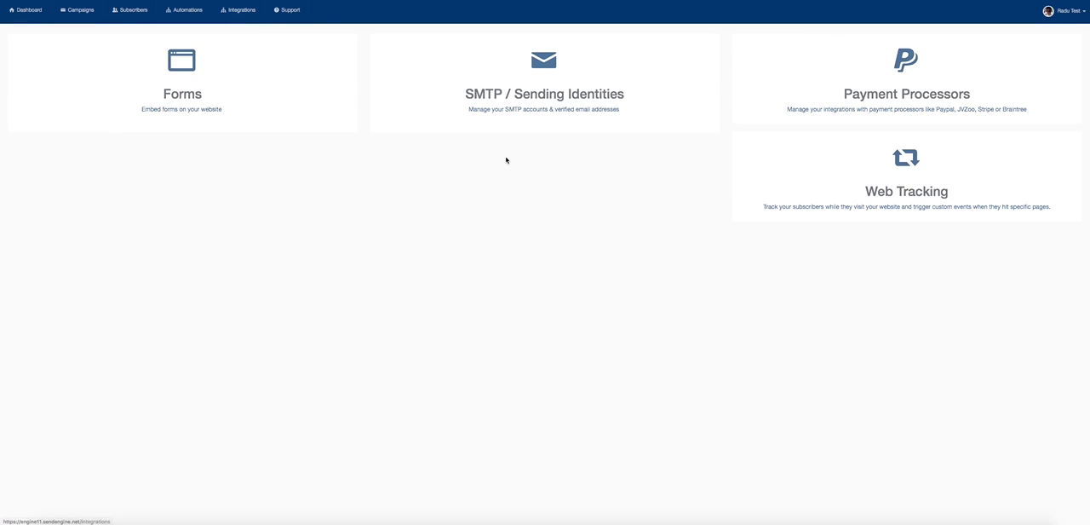
click(545, 85)
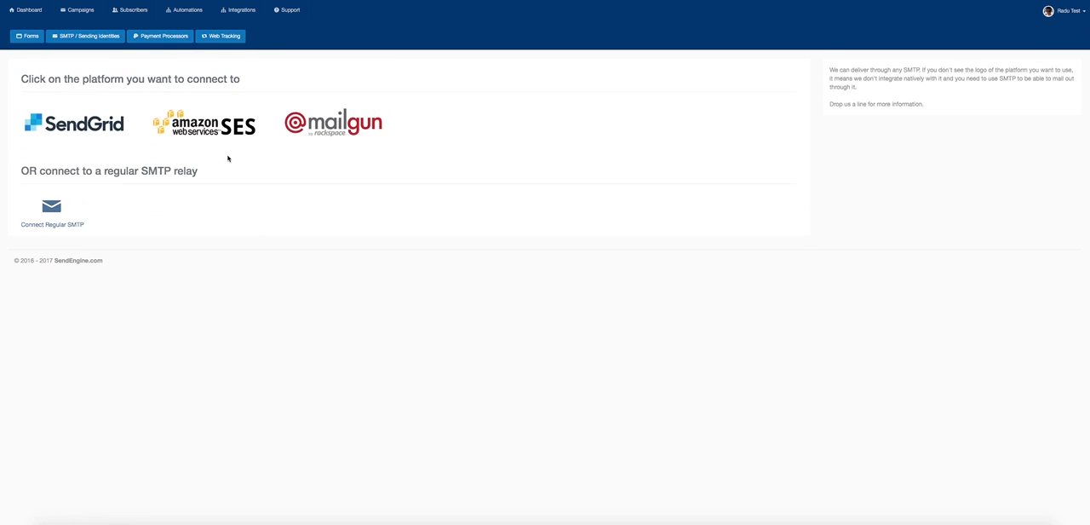
click(205, 123)
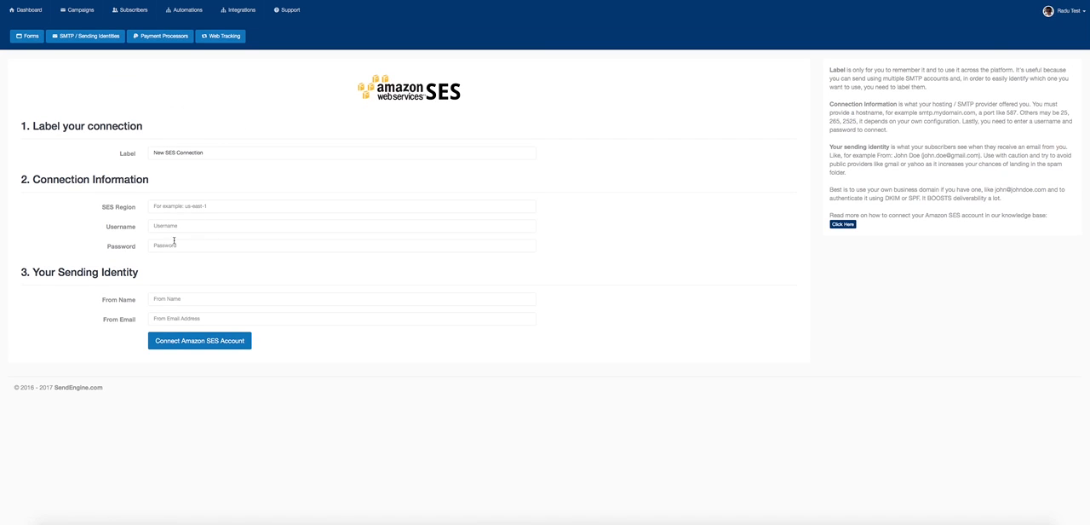
click(341, 245)
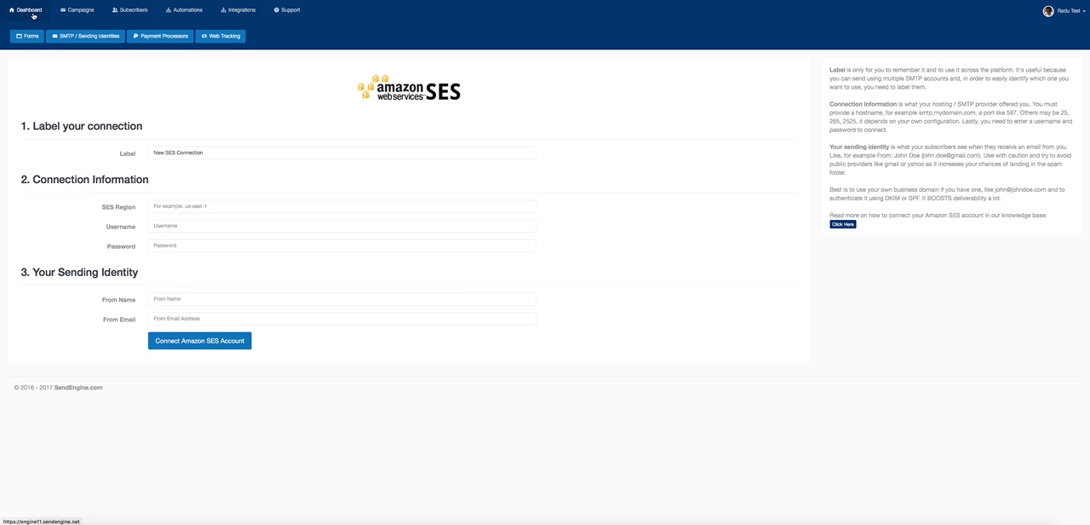
click(17, 10)
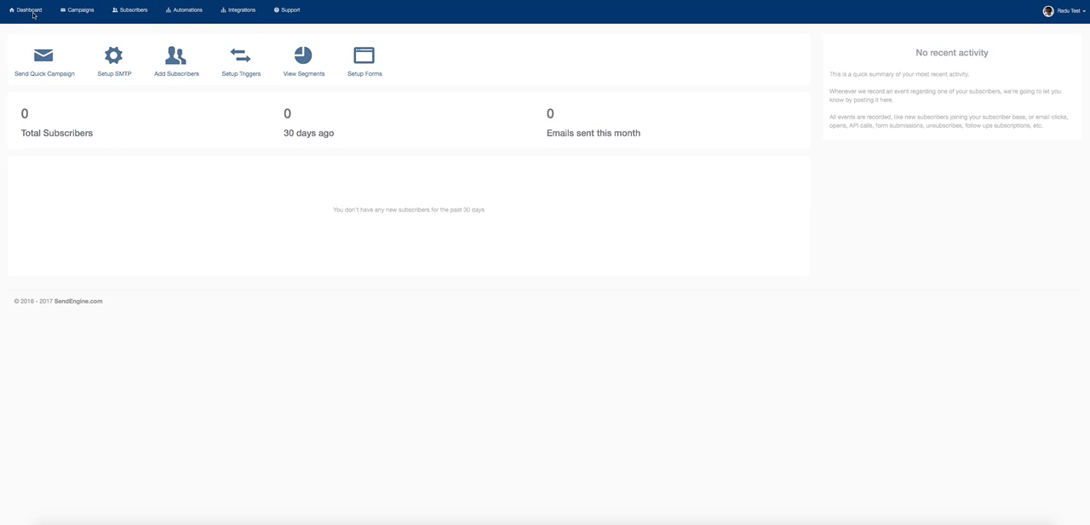